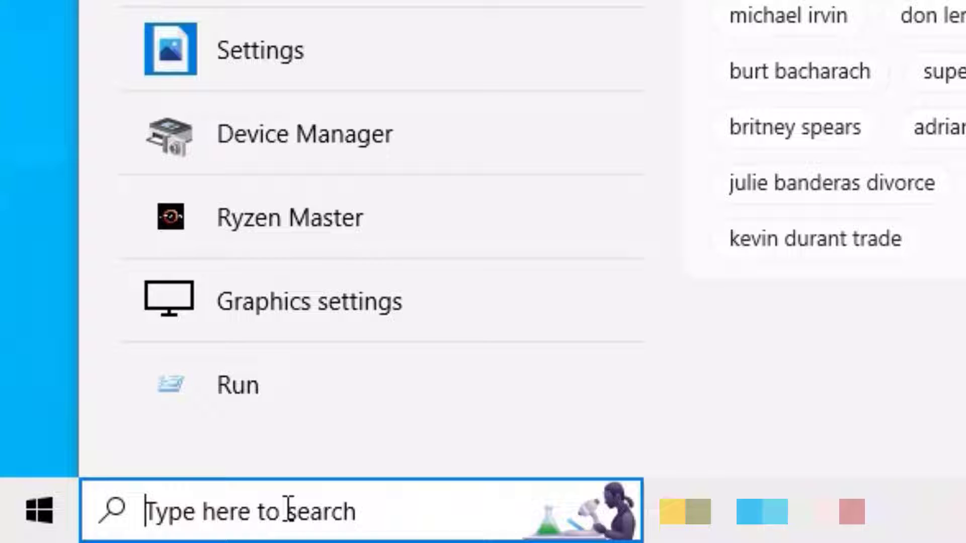
# Step: Search the taskbar for 'powersh' and bring up launch options for Windows PowerShell
pyautogui.write('powersh')
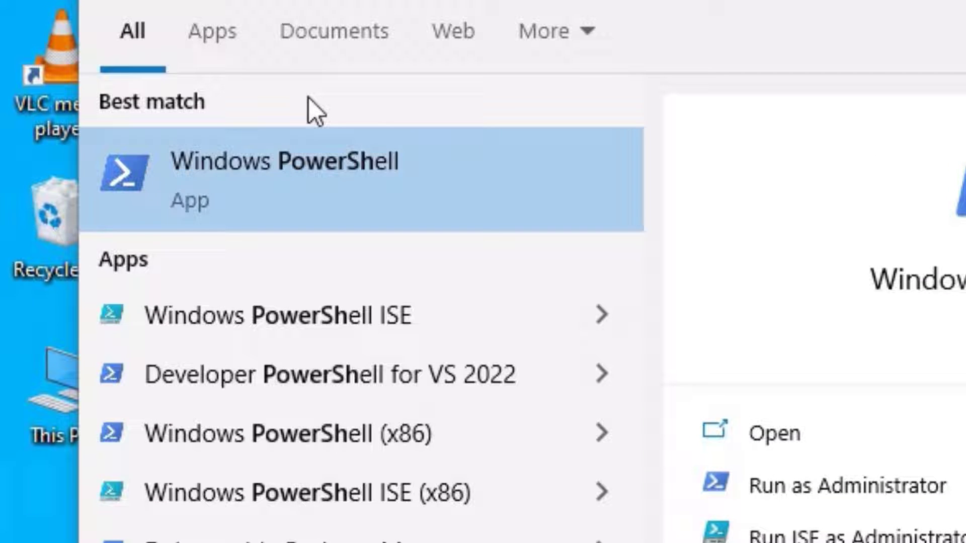
pyautogui.rightClick(284, 179)
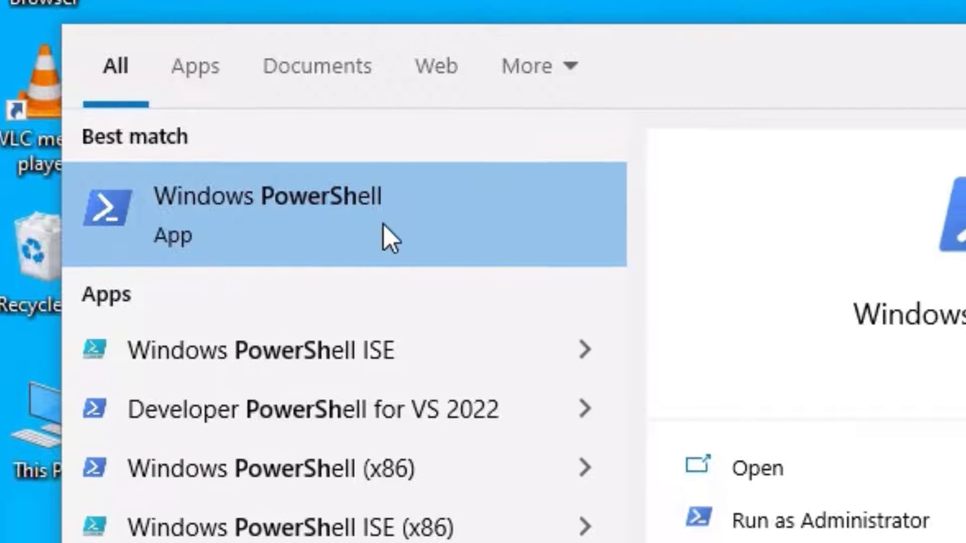
# Step: Run msdt.exe -id devicediagnostics in an administrator PowerShell and cancel the wizard reporting the service disabled
pyautogui.click(828, 519)
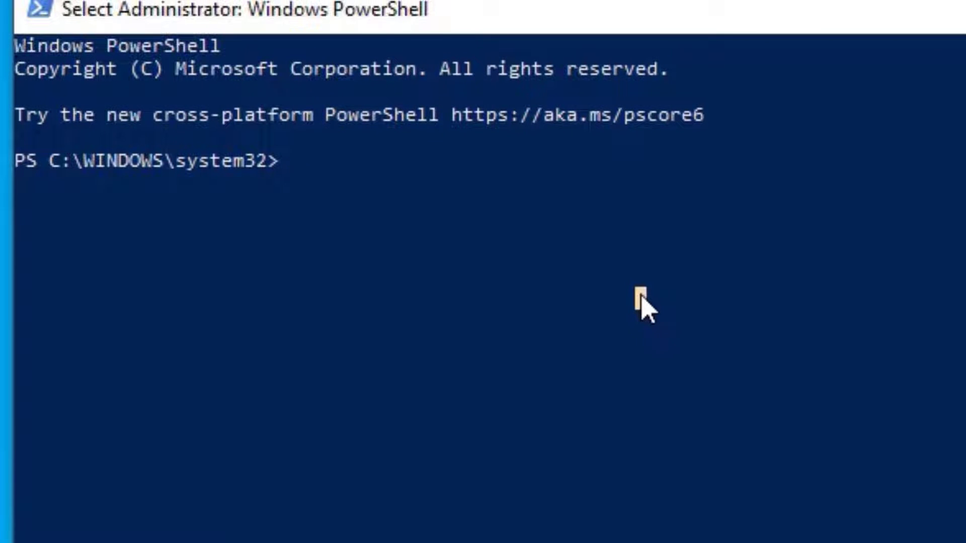
pyautogui.write('msdt')
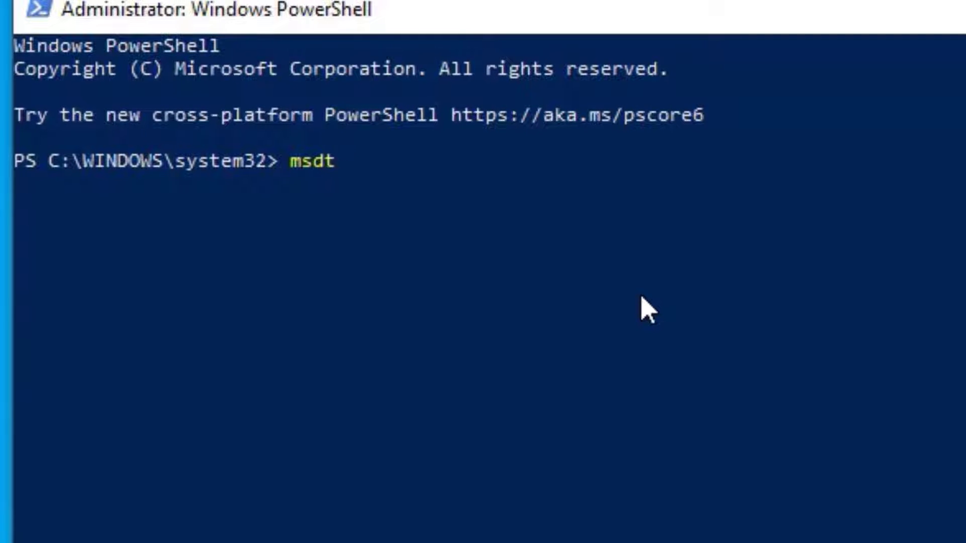
pyautogui.write('.exe')
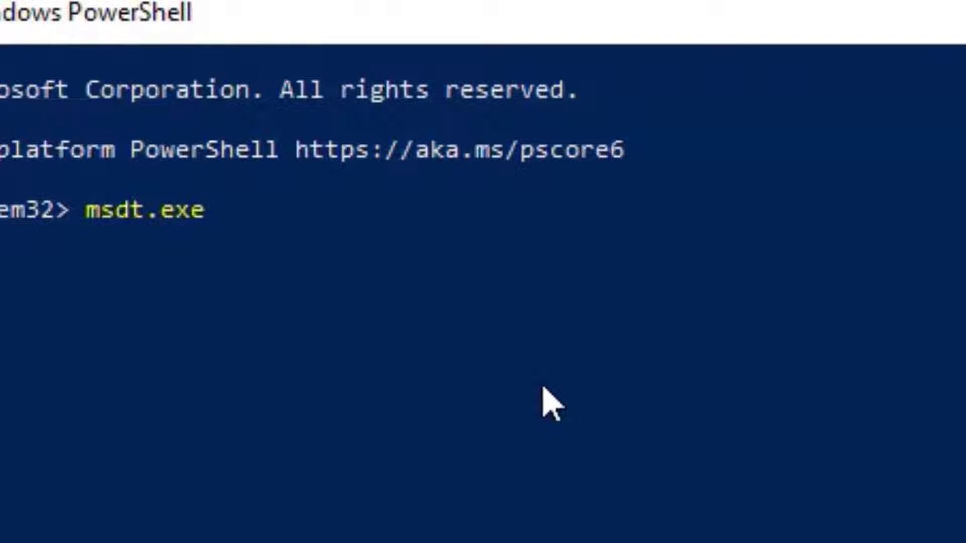
pyautogui.write('-i')
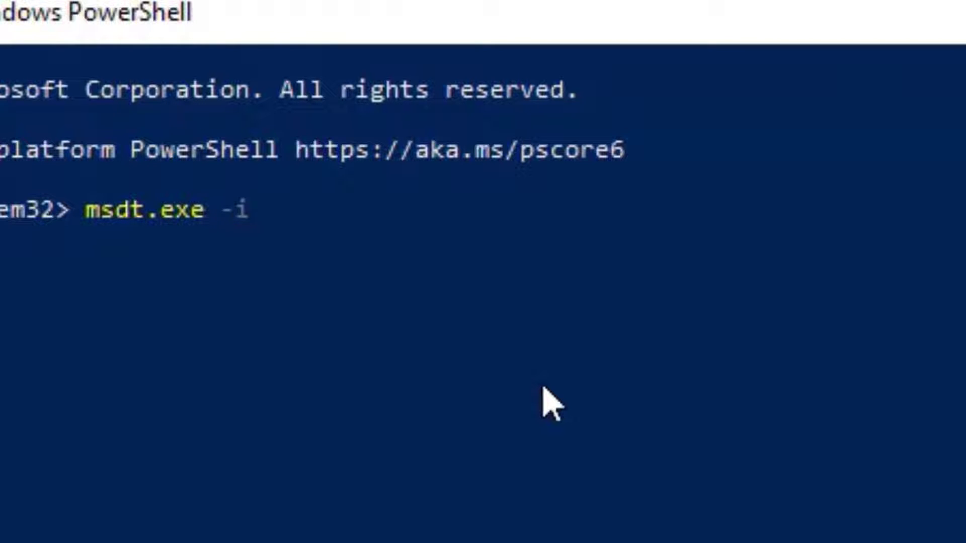
pyautogui.write('d de')
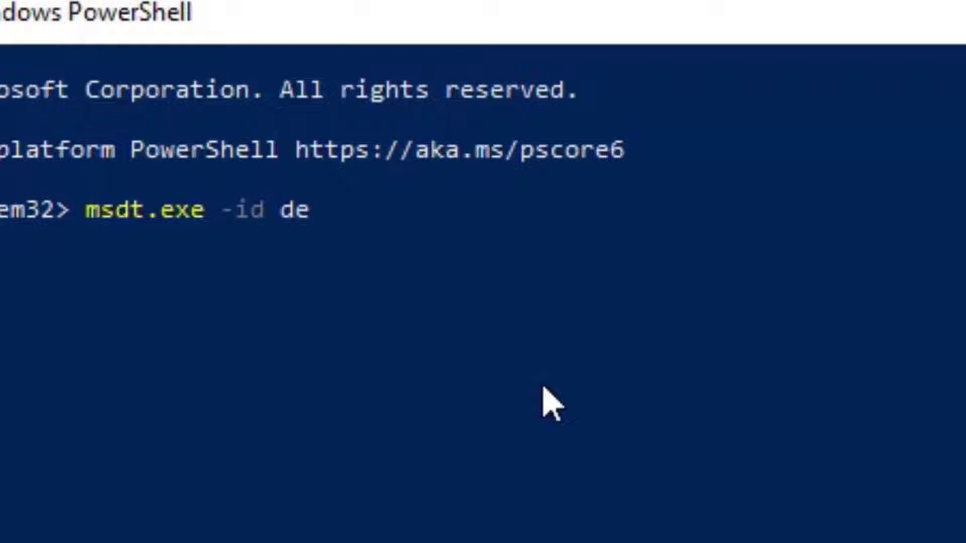
pyautogui.write('vicediagnostics')
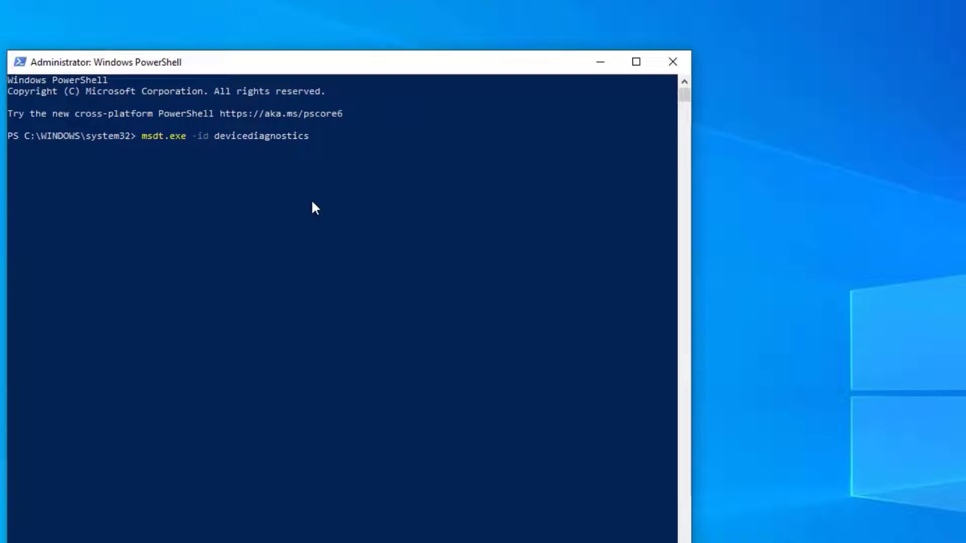
pyautogui.press('Return')
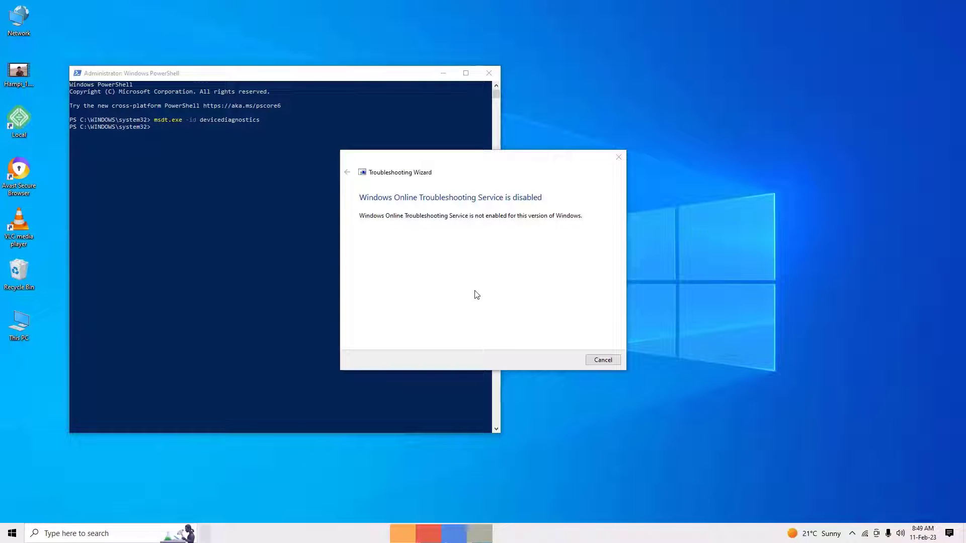
pyautogui.moveTo(482, 204)
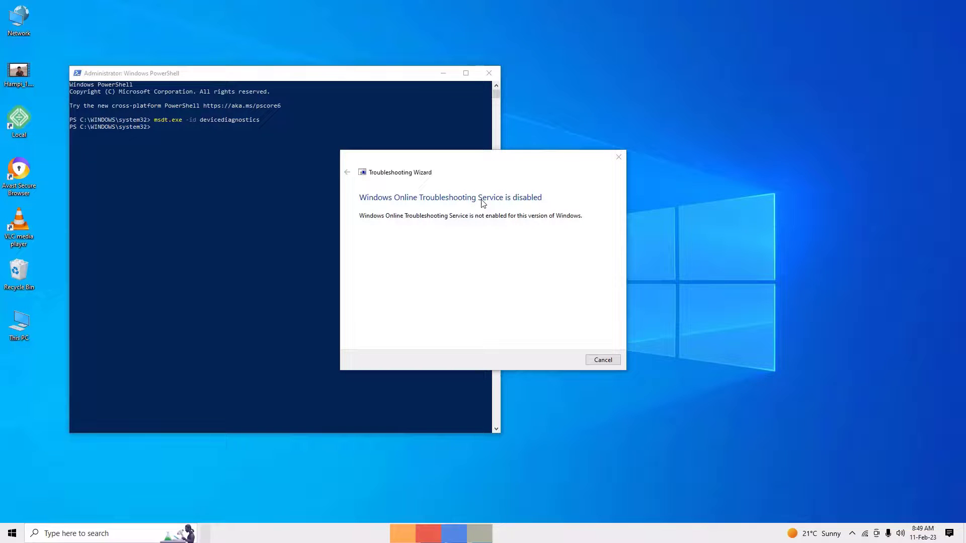
pyautogui.moveTo(522, 259)
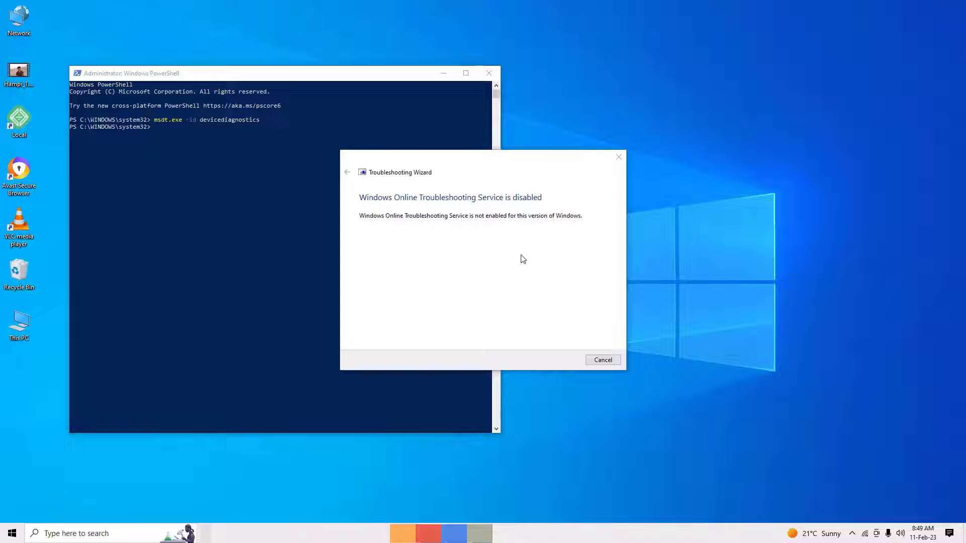
pyautogui.click(602, 361)
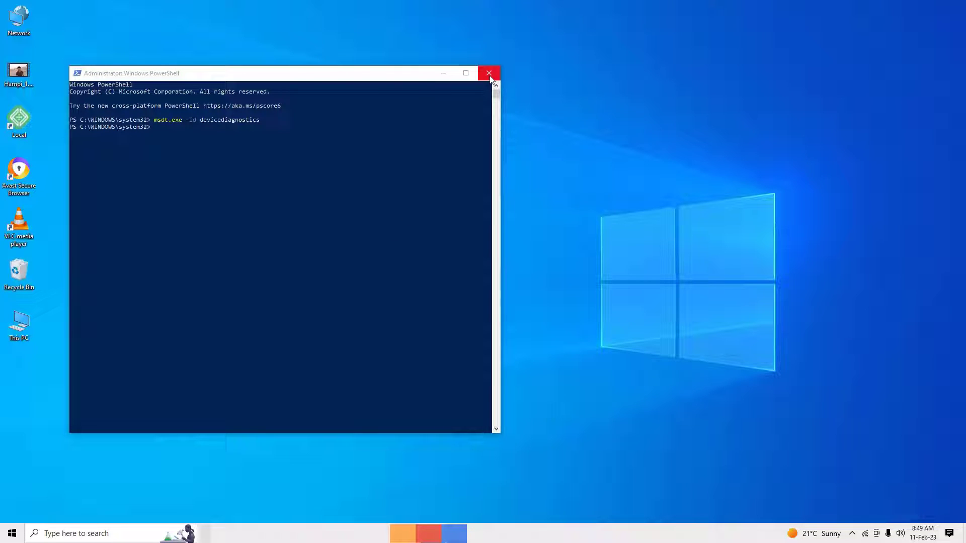
# Step: Close PowerShell via the Start and This PC menus and begin a search for Device Manager
pyautogui.rightClick(11, 533)
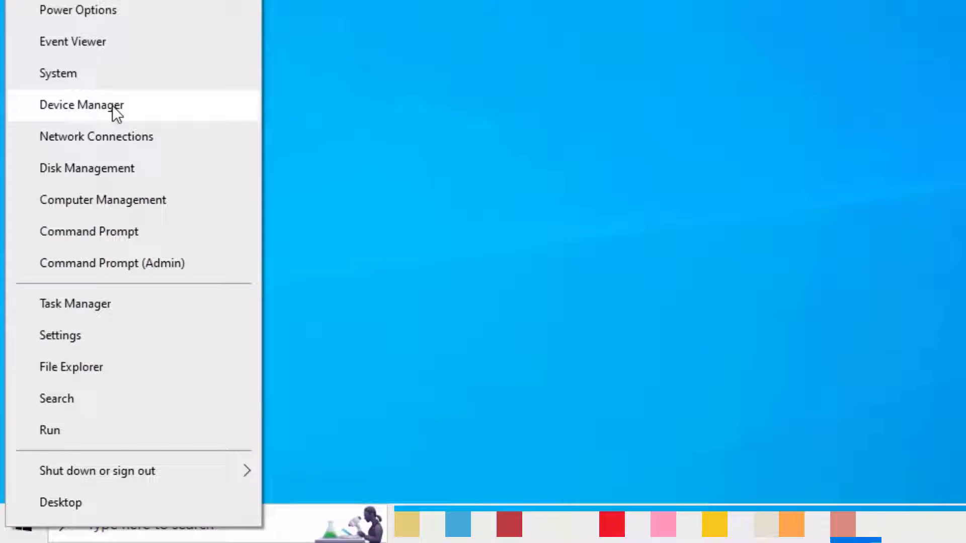
pyautogui.moveTo(565, 67)
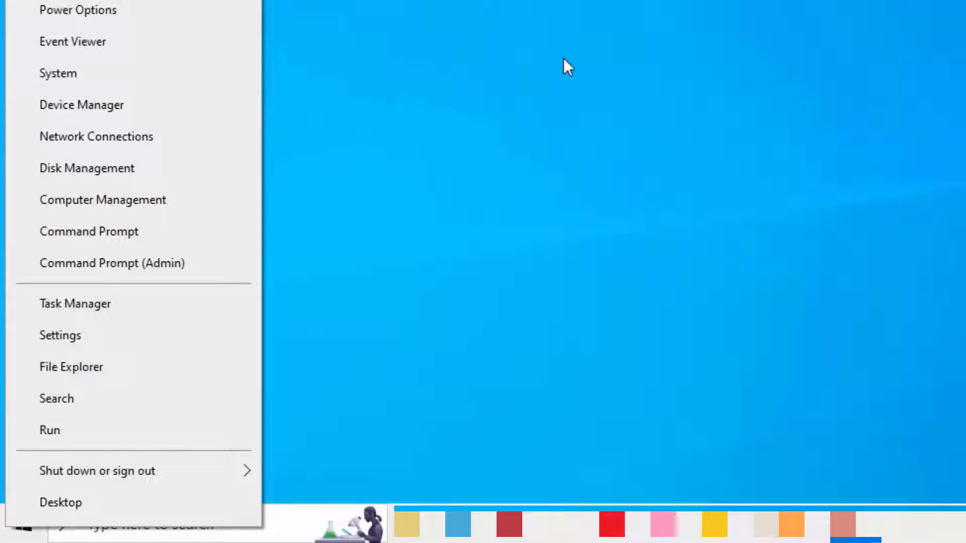
pyautogui.rightClick(38, 114)
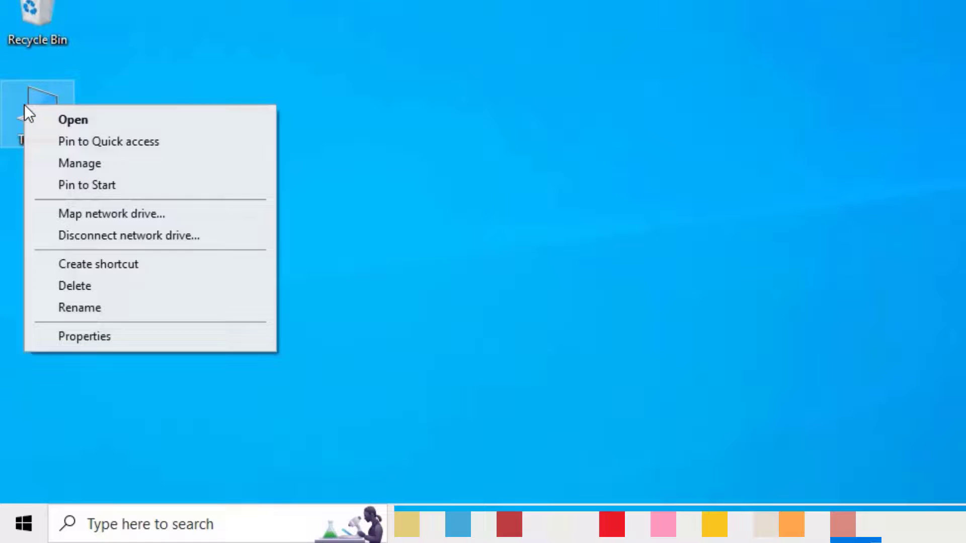
pyautogui.click(84, 336)
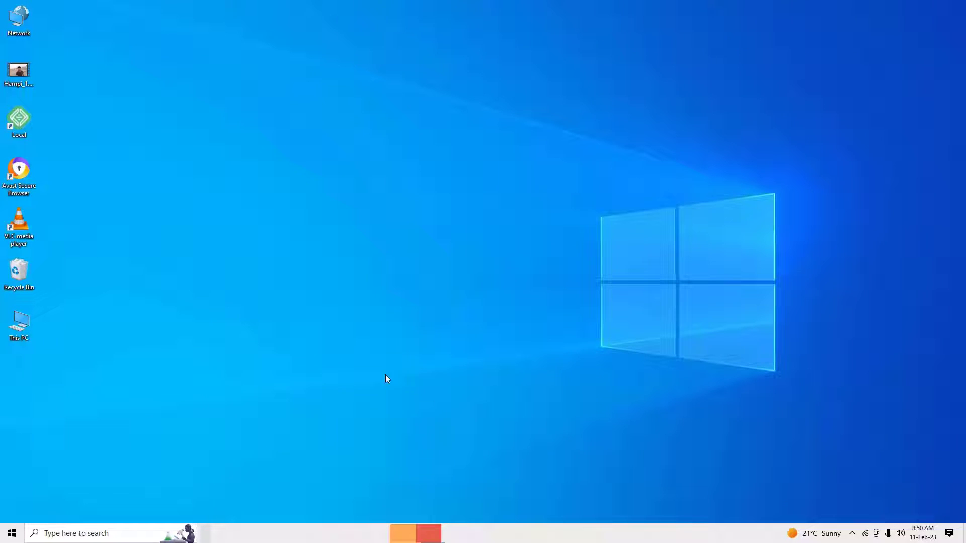
pyautogui.click(11, 533)
pyautogui.write('device')
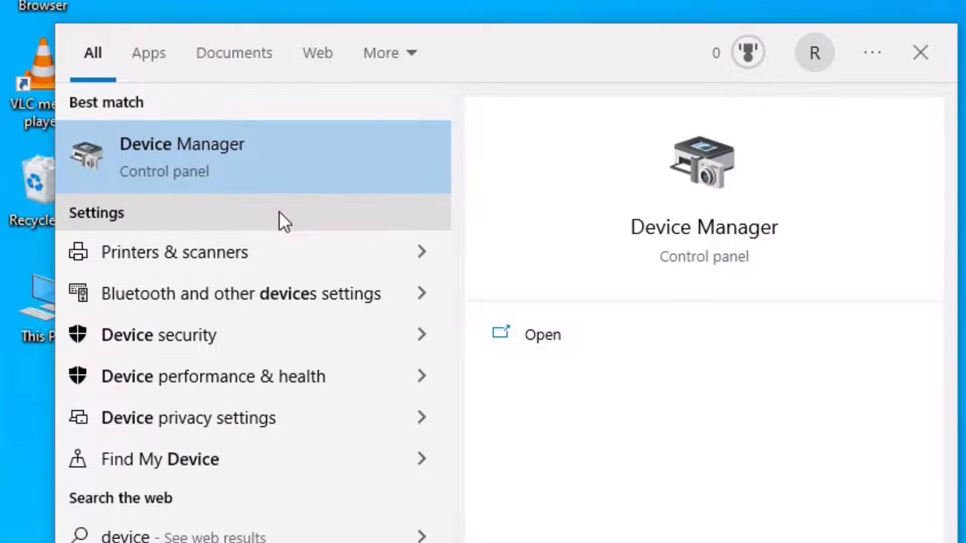
# Step: In Device Manager, check the USB Root Hub (USB 3.0) driver and dismiss the already-installed result
pyautogui.click(542, 334)
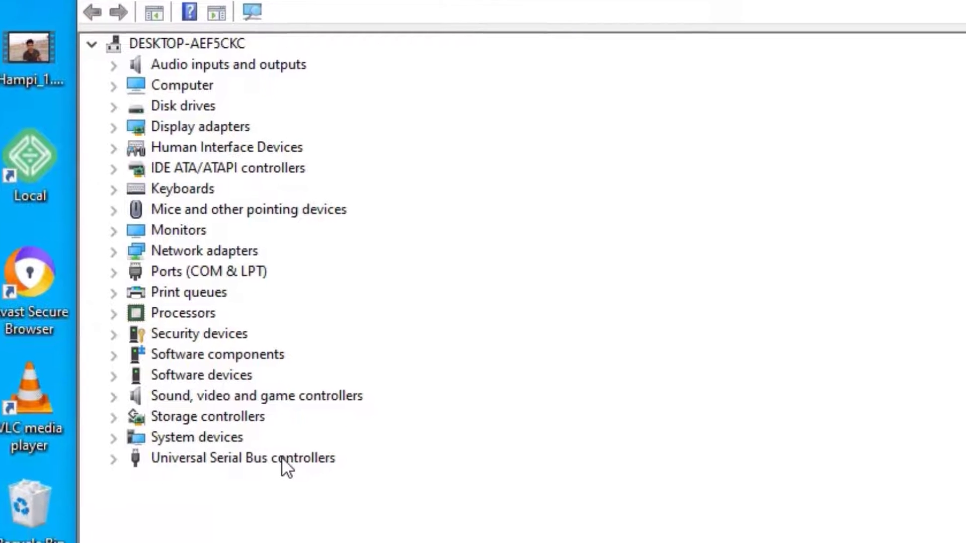
pyautogui.click(114, 457)
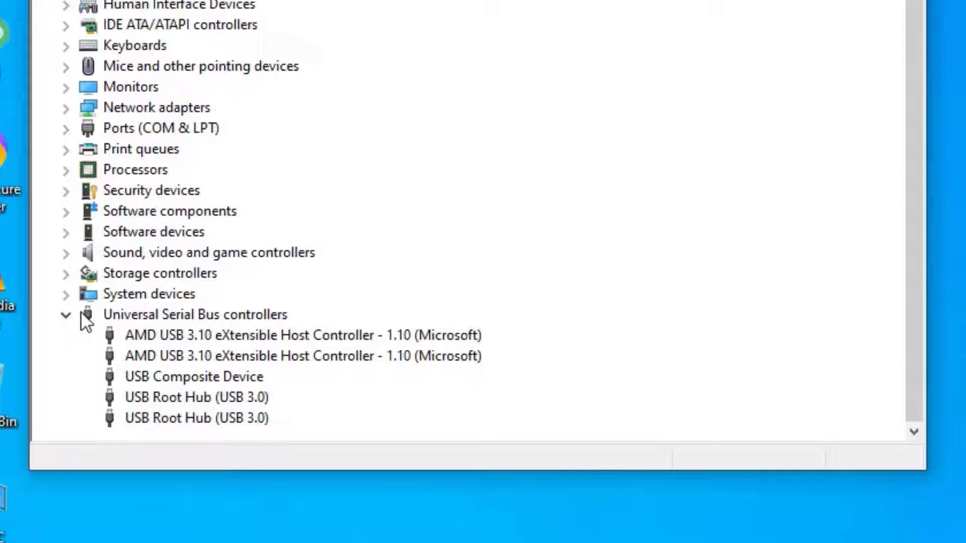
pyautogui.moveTo(249, 305)
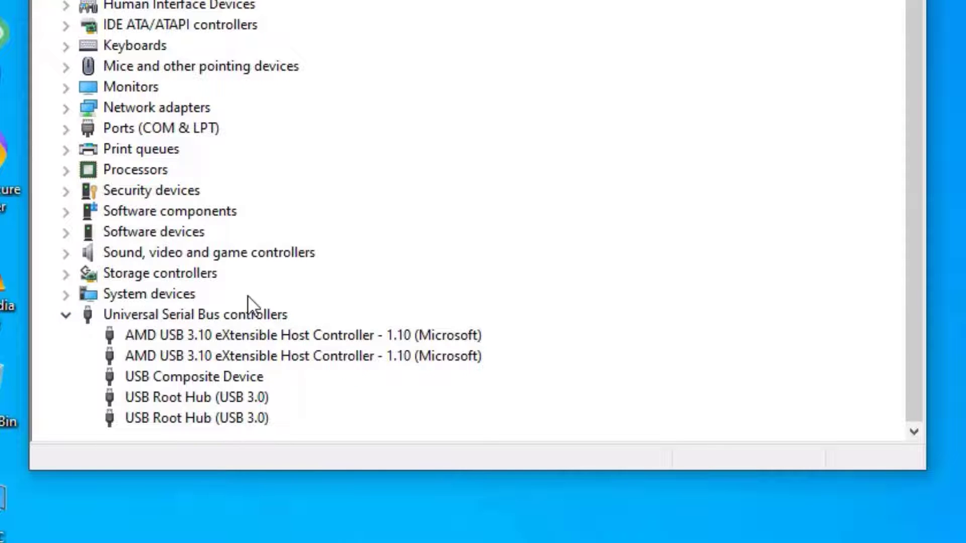
pyautogui.moveTo(156, 419)
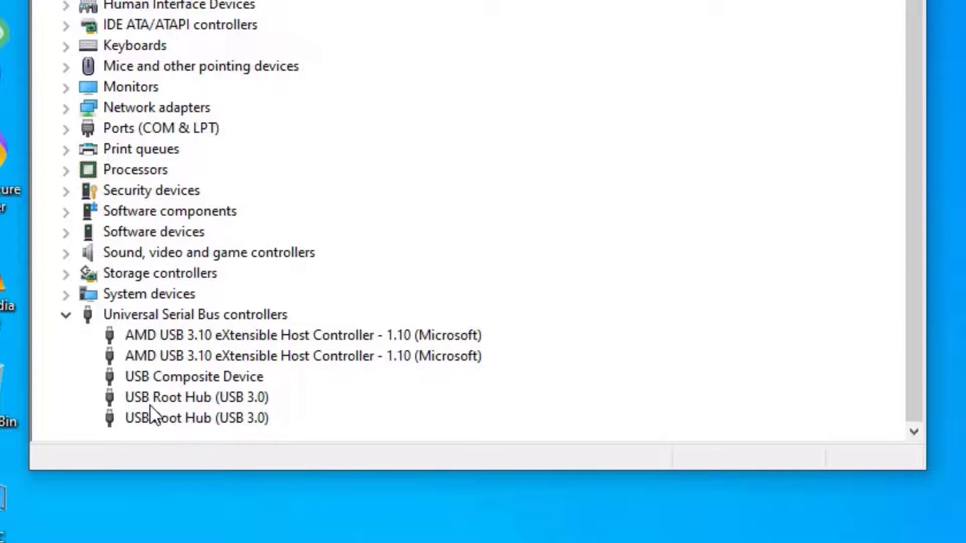
pyautogui.click(185, 397)
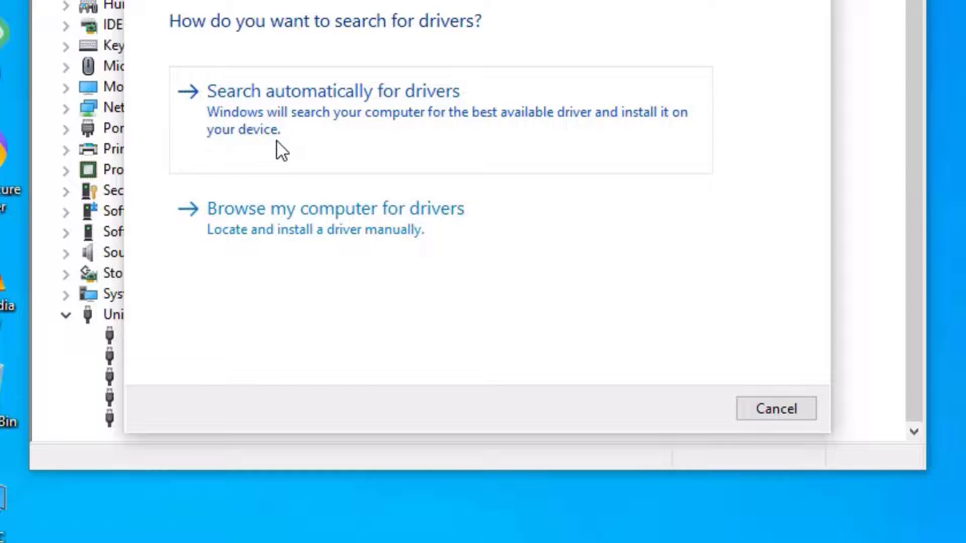
pyautogui.click(333, 92)
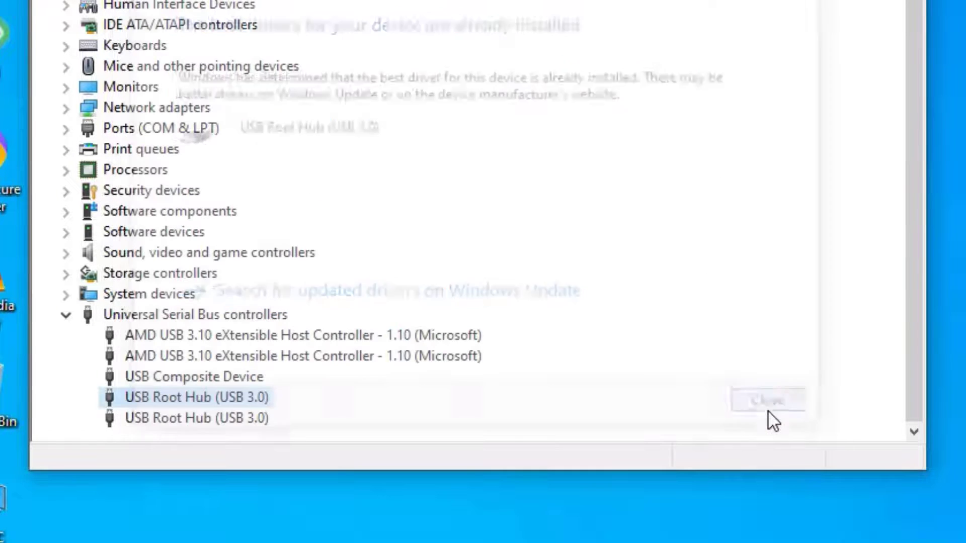
pyautogui.click(767, 399)
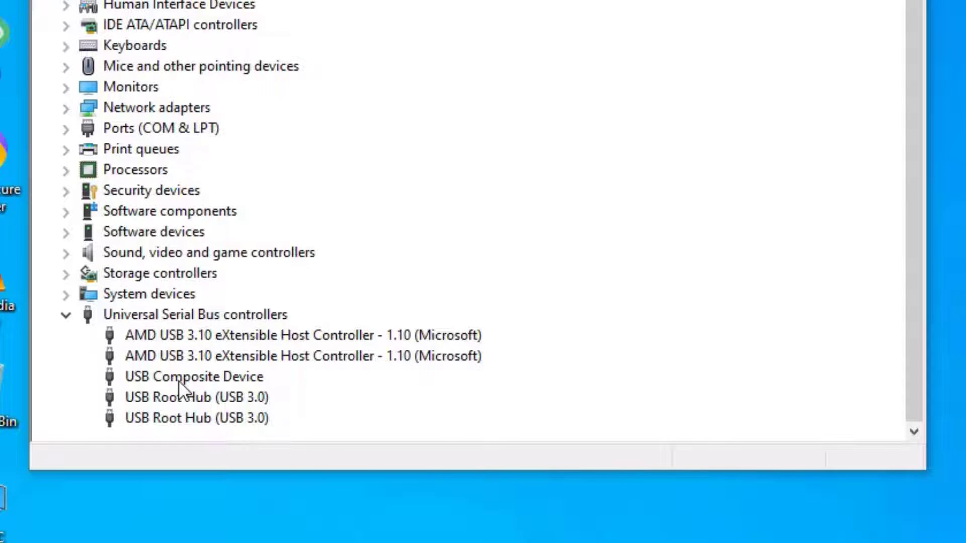
# Step: Update the USB Composite Device driver by choosing the USB Composite Device model from the compatible list
pyautogui.rightClick(193, 376)
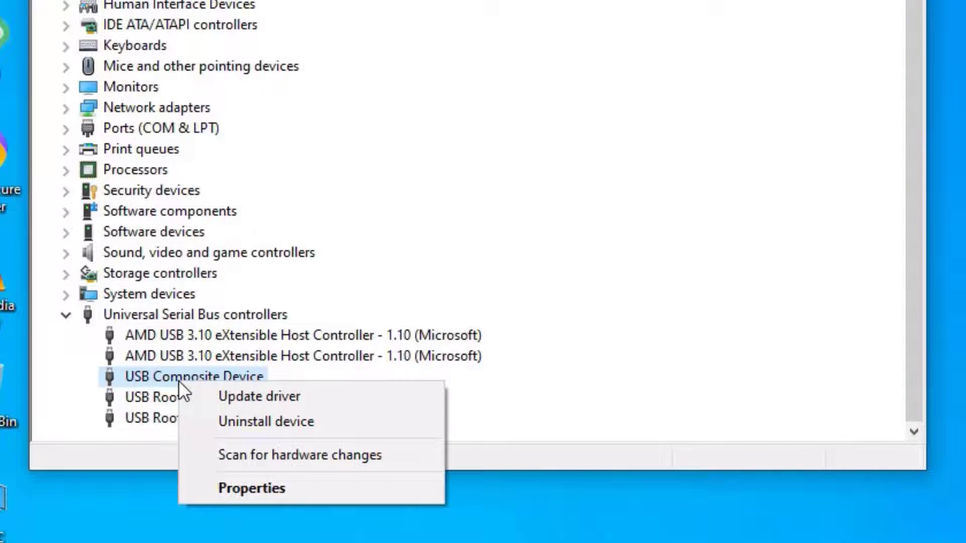
pyautogui.click(259, 396)
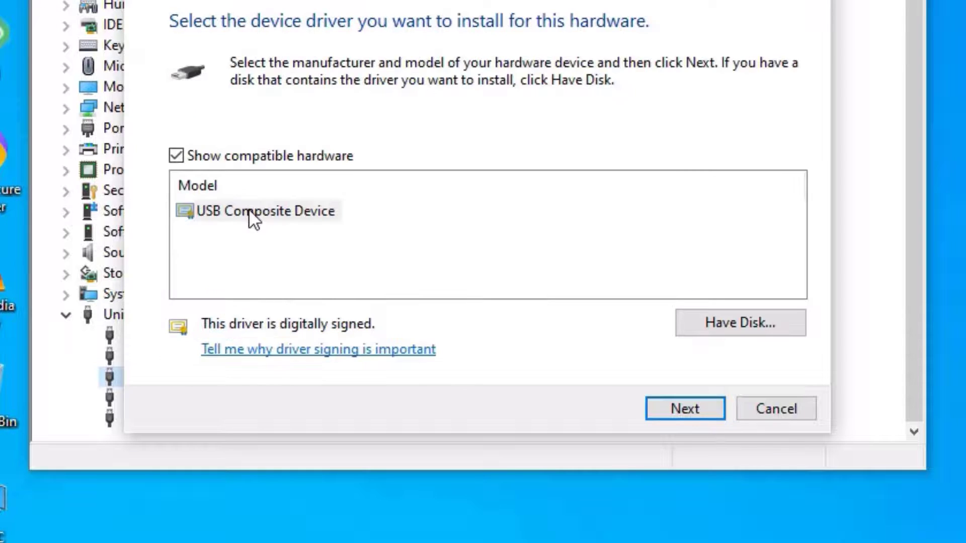
pyautogui.click(266, 210)
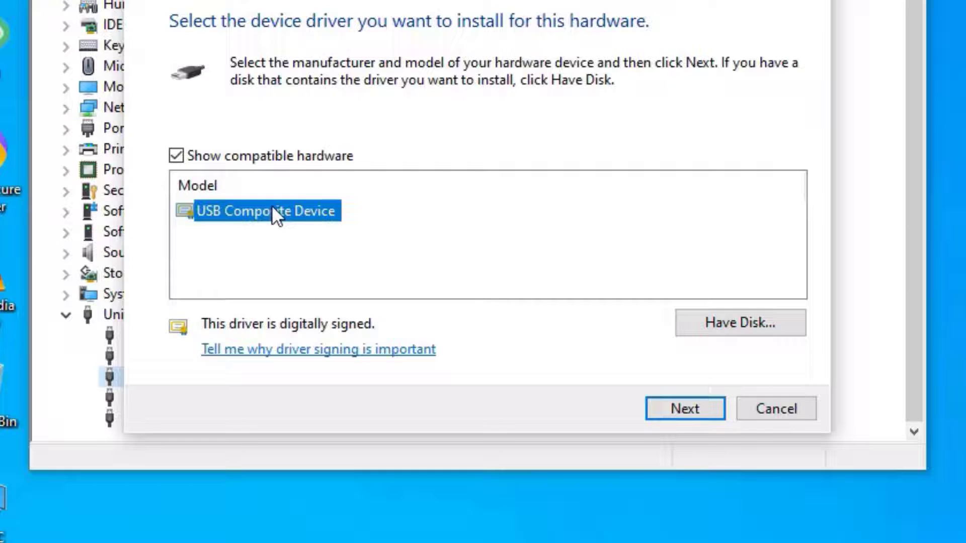
pyautogui.click(684, 409)
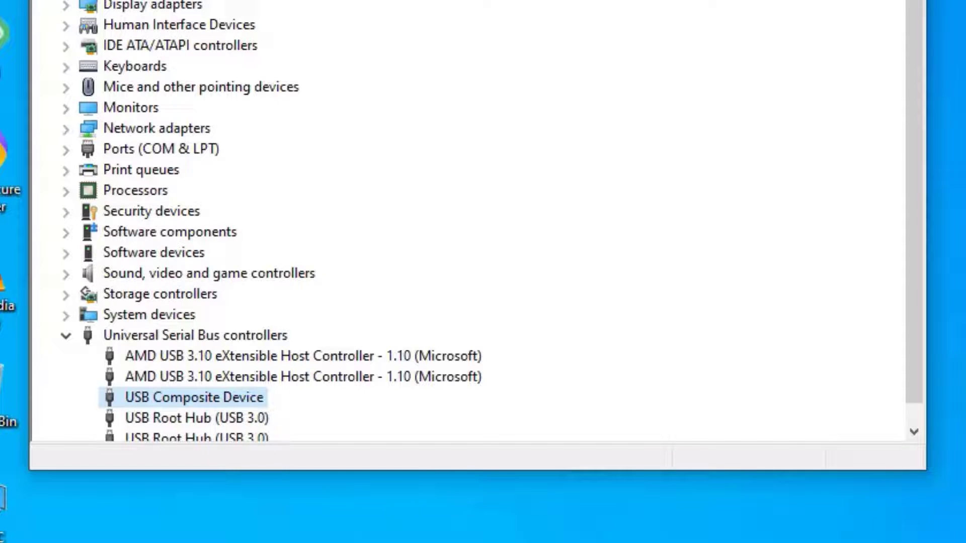
pyautogui.moveTo(220, 403)
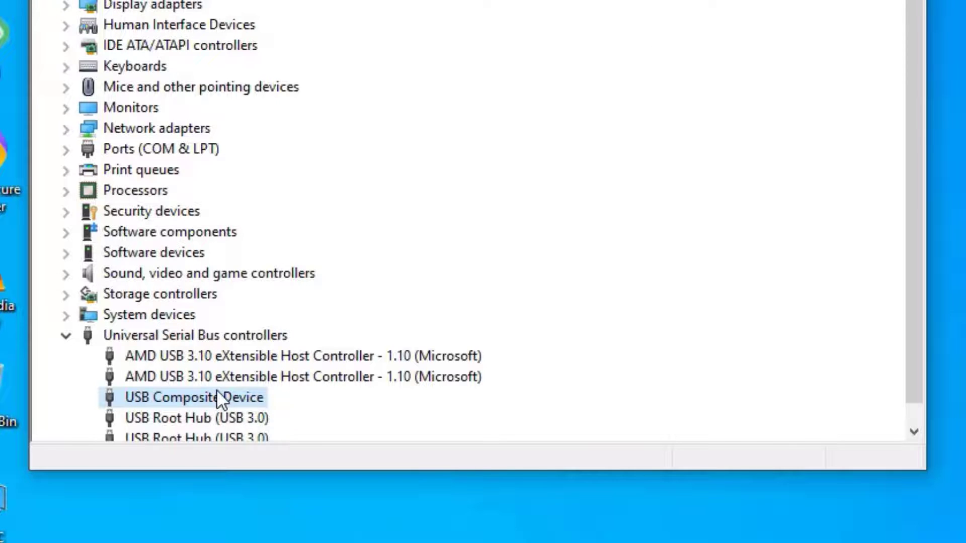
# Step: Uninstall the USB Composite Device, confirm the warning, and close Device Manager
pyautogui.rightClick(194, 397)
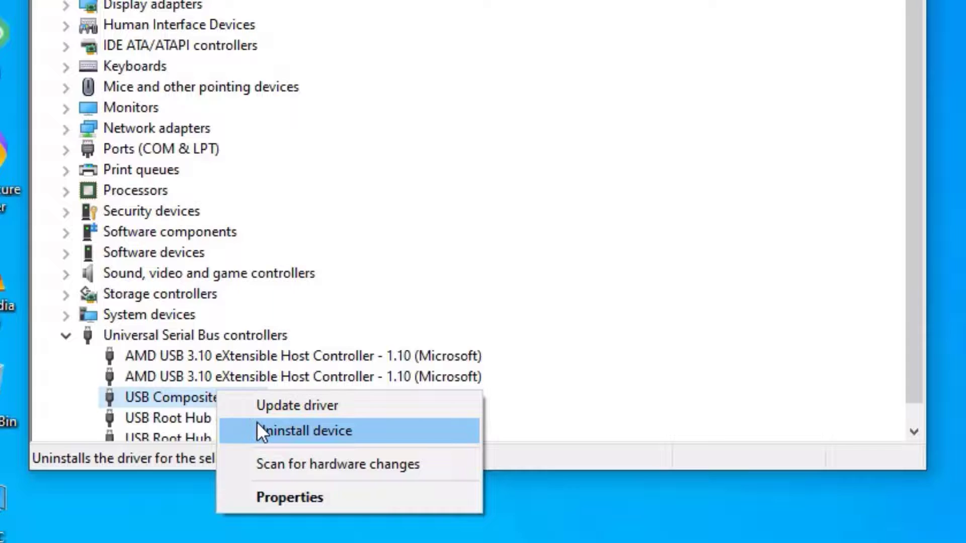
pyautogui.click(304, 431)
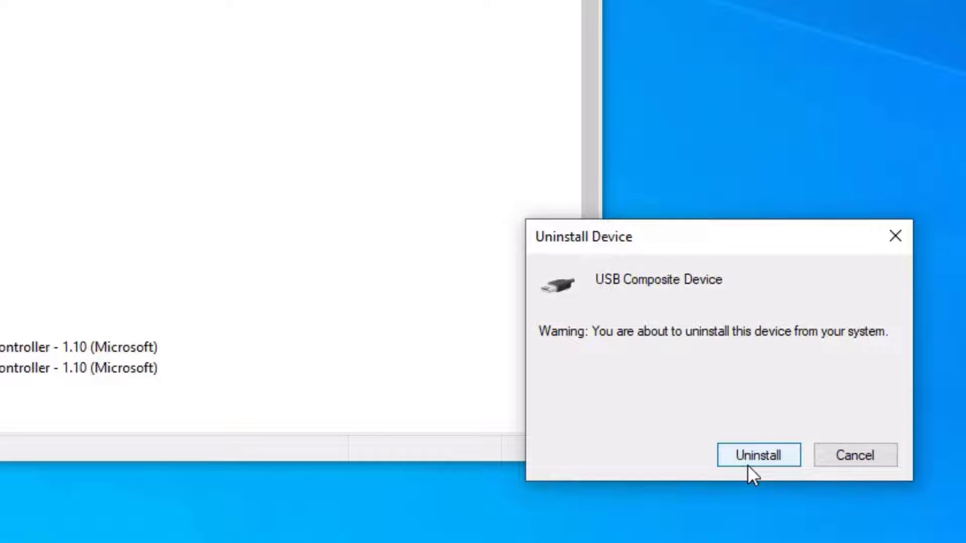
pyautogui.click(759, 455)
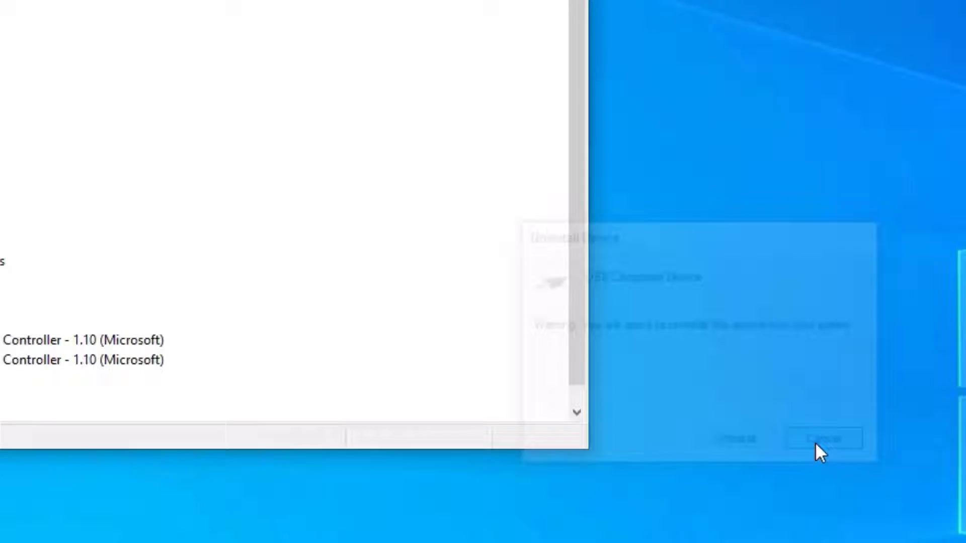
pyautogui.click(823, 439)
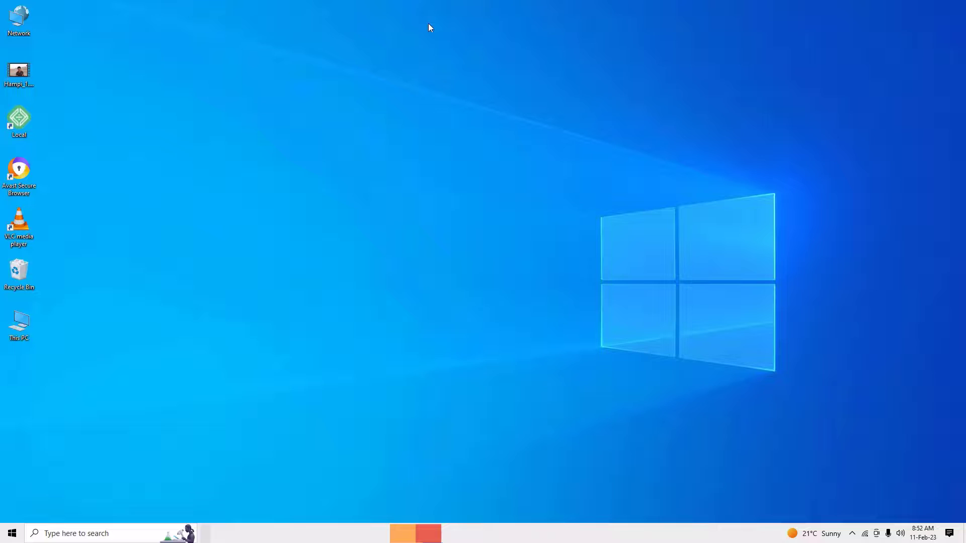
# Step: From Settings' Power & sleep page, reach the Control Panel power plan list via Additional power settings
pyautogui.click(74, 533)
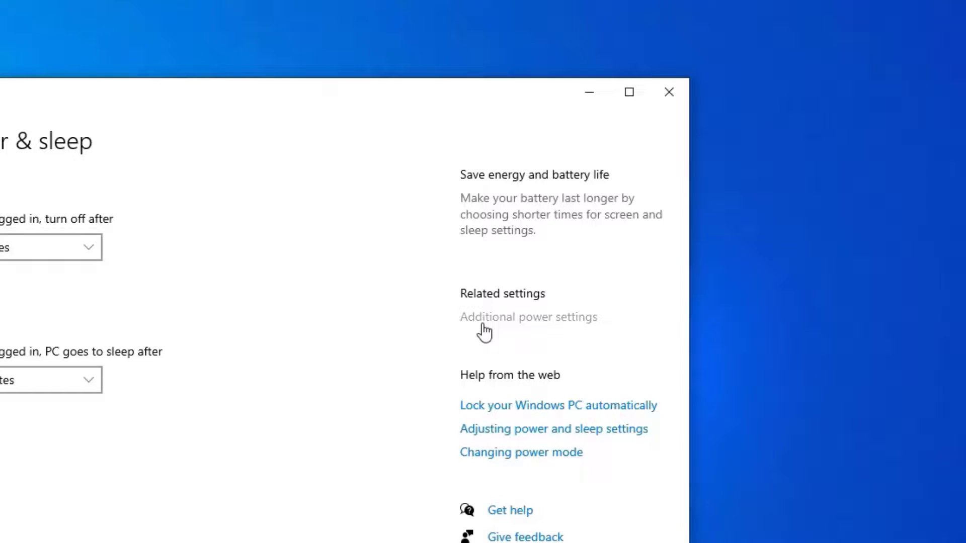
pyautogui.click(527, 317)
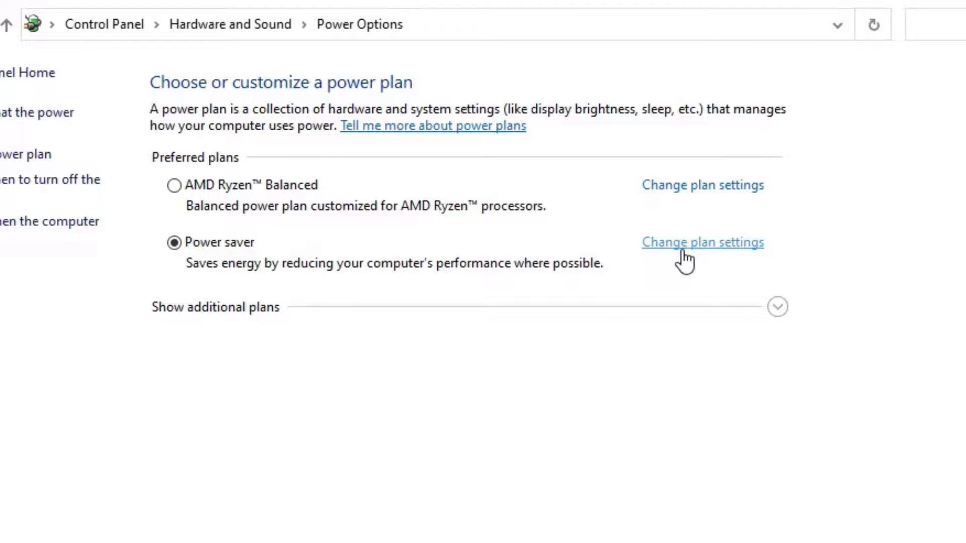
# Step: Enter the Power saver plan settings and bring up its advanced power settings dialog
pyautogui.click(702, 241)
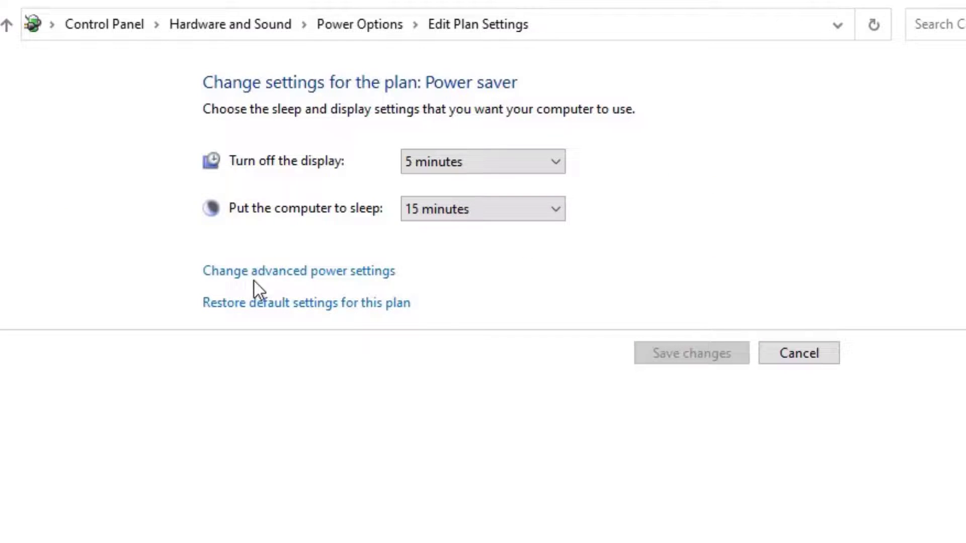
pyautogui.moveTo(299, 271)
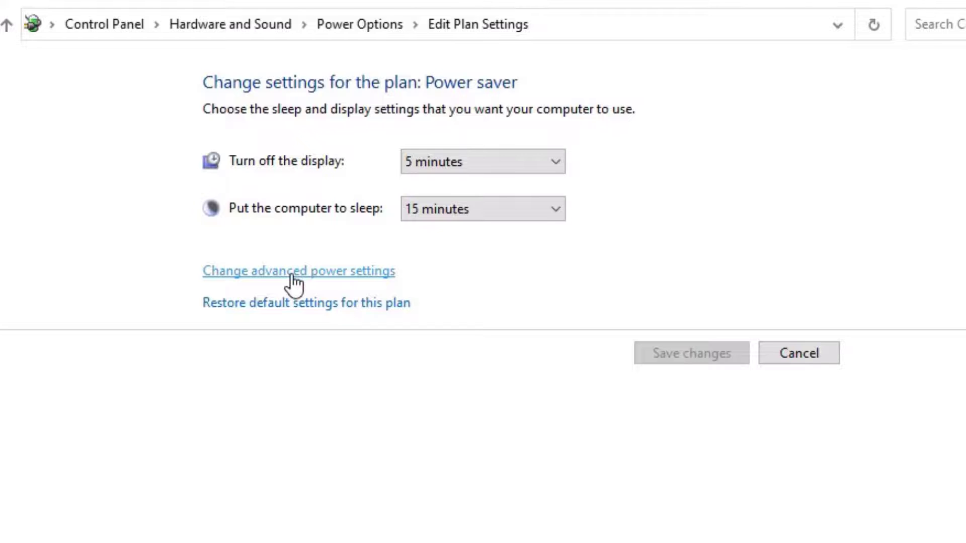
pyautogui.click(298, 271)
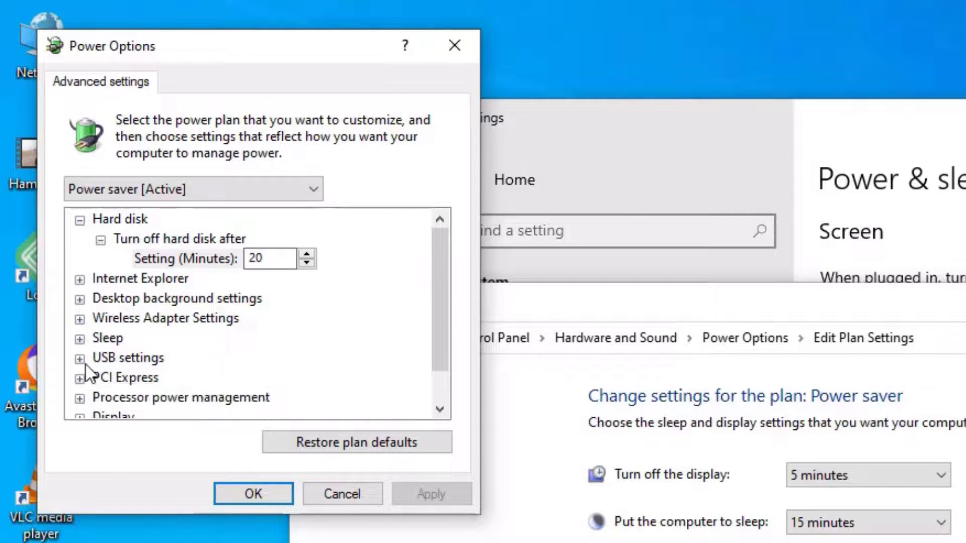
# Step: Set USB selective suspend to Disabled, confirm with OK, and close the Settings window
pyautogui.click(79, 358)
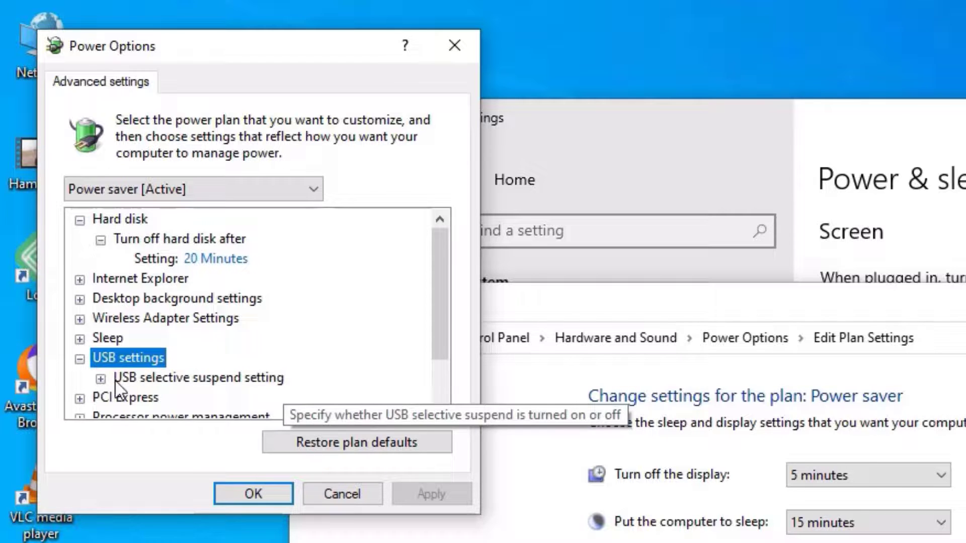
pyautogui.click(199, 378)
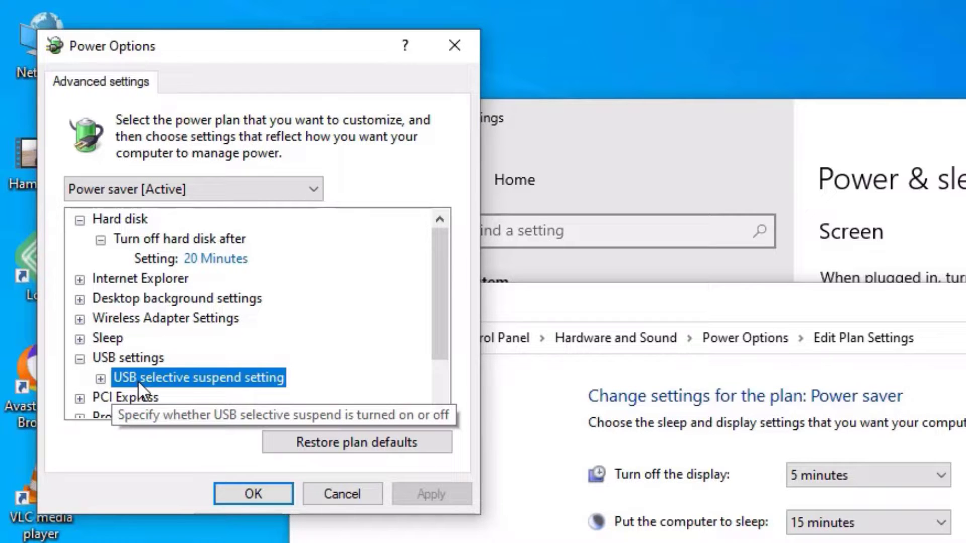
pyautogui.click(101, 377)
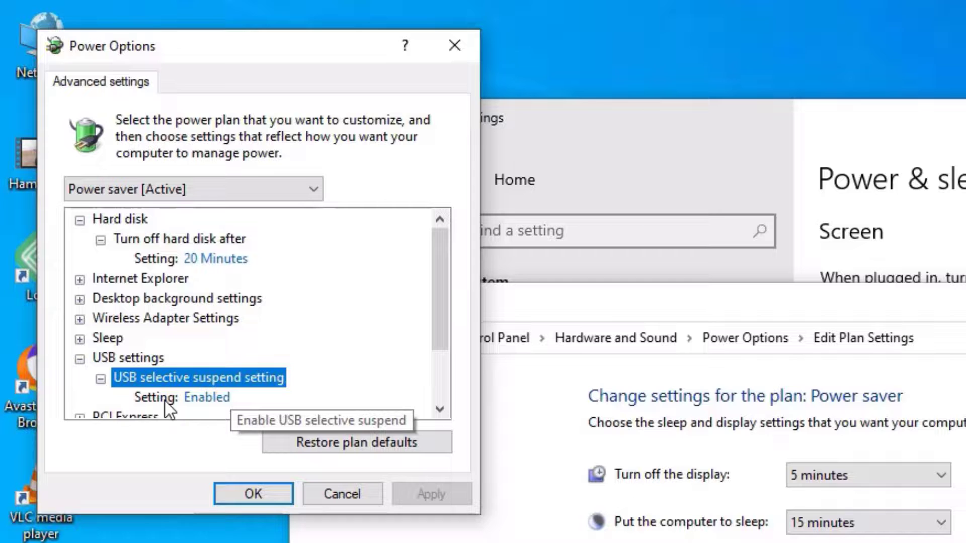
pyautogui.click(208, 397)
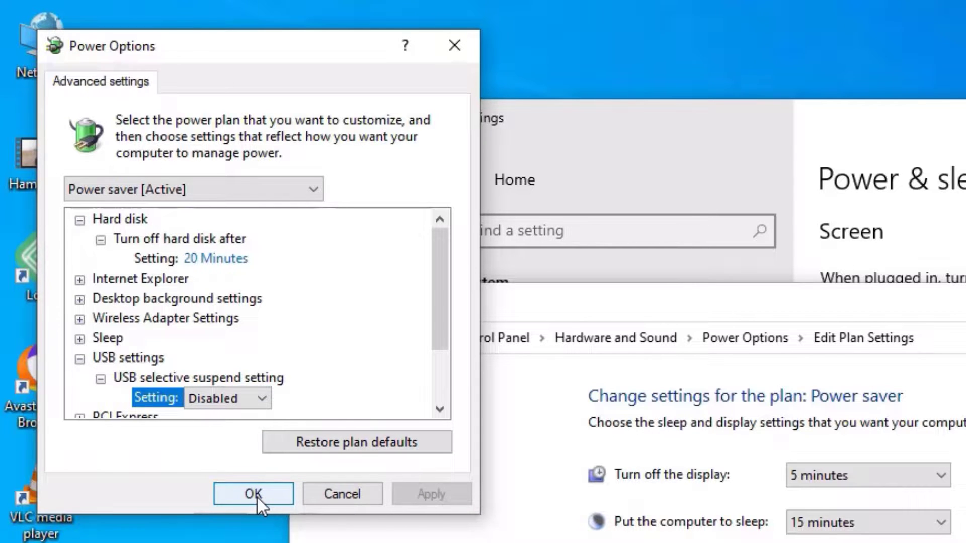
pyautogui.click(253, 494)
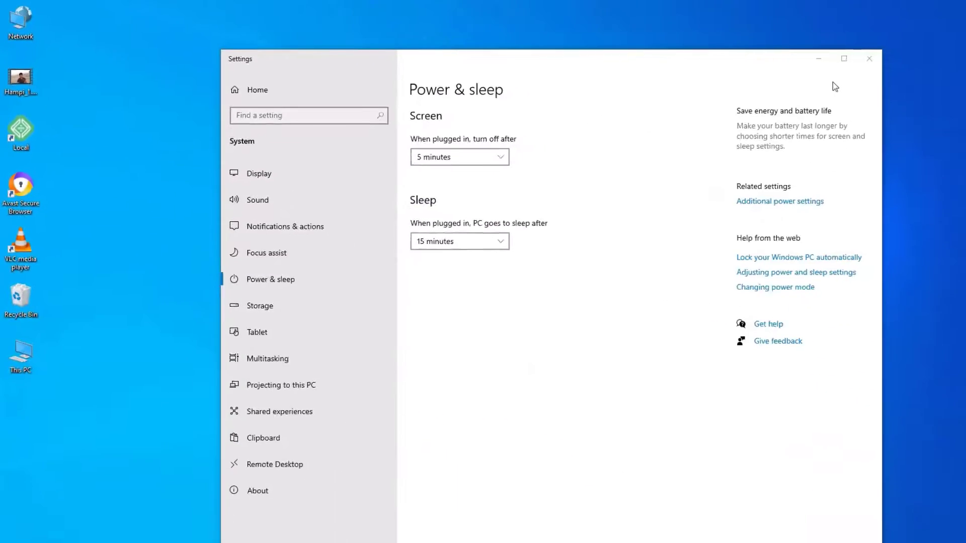
pyautogui.click(869, 58)
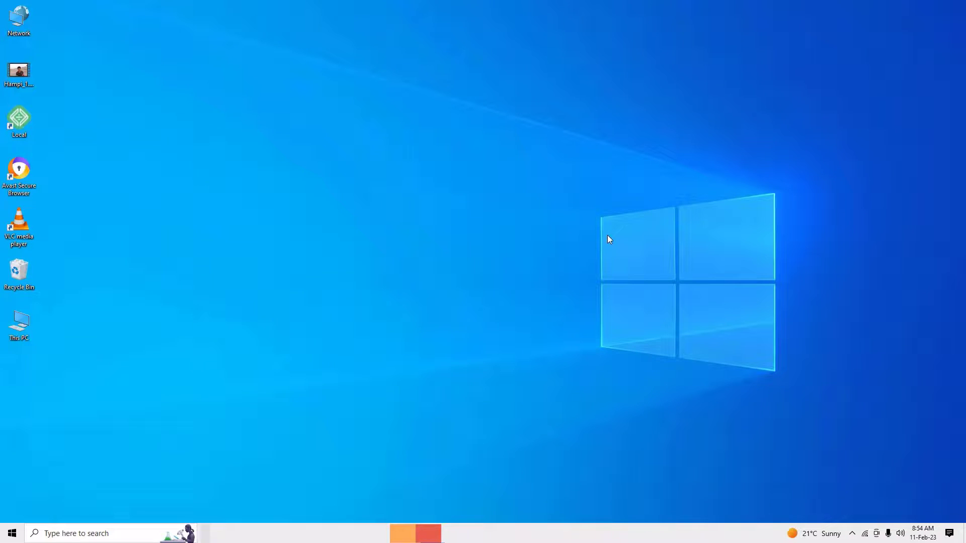